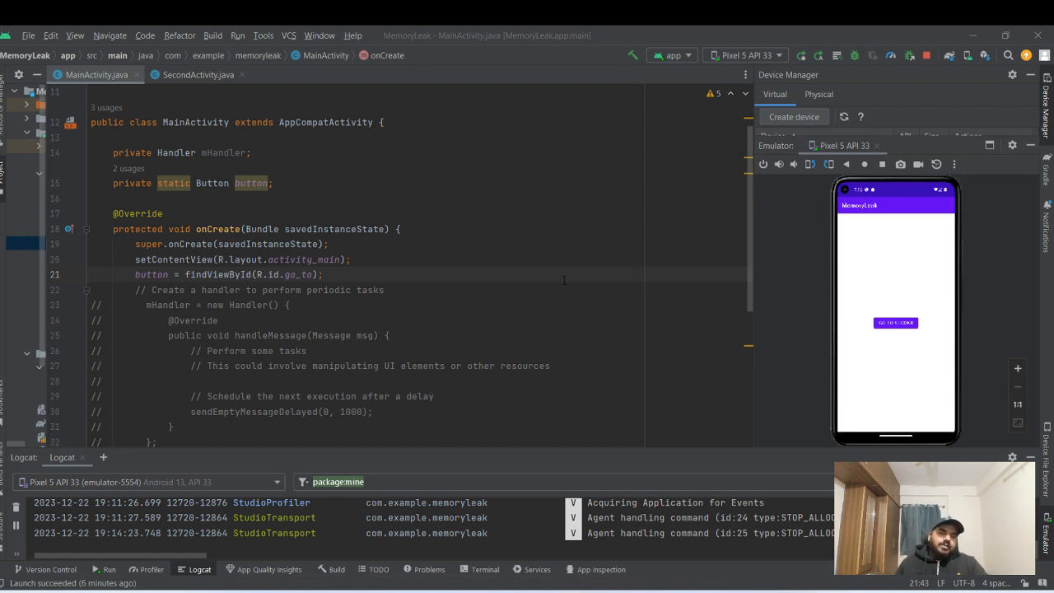
pyautogui.moveTo(607, 278)
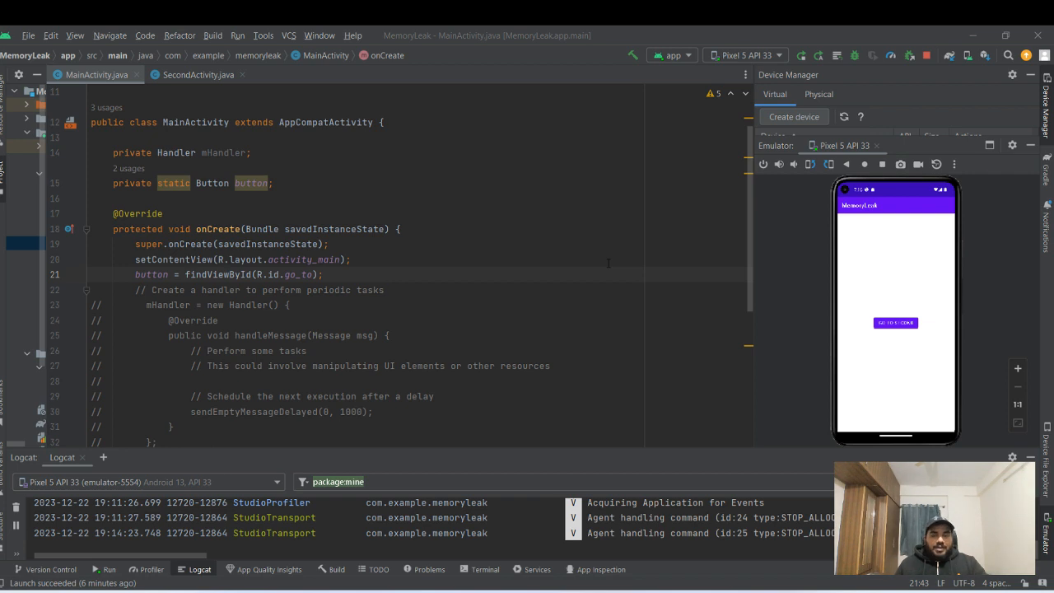
pyautogui.moveTo(600, 326)
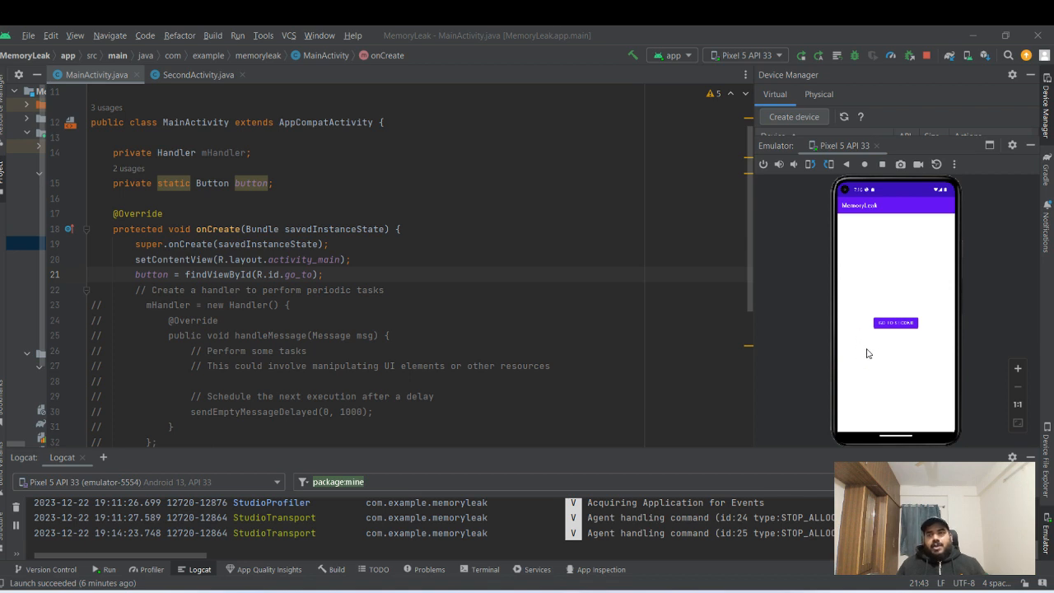
pyautogui.moveTo(889, 382)
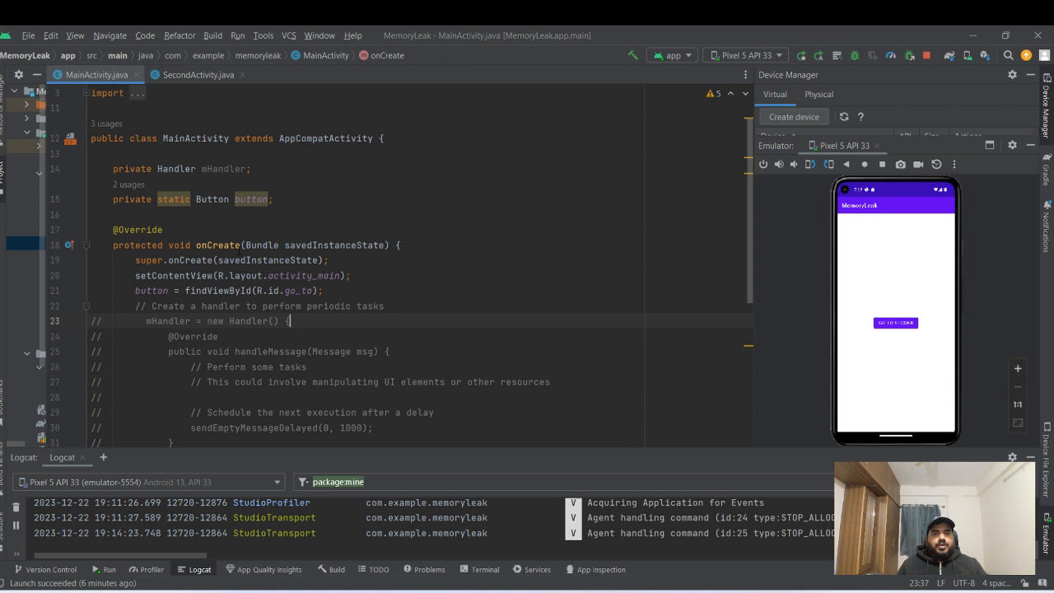
# - Review MainActivity and SecondActivity sources while navigating between the app's two screens on the emulator
pyautogui.scroll(3)
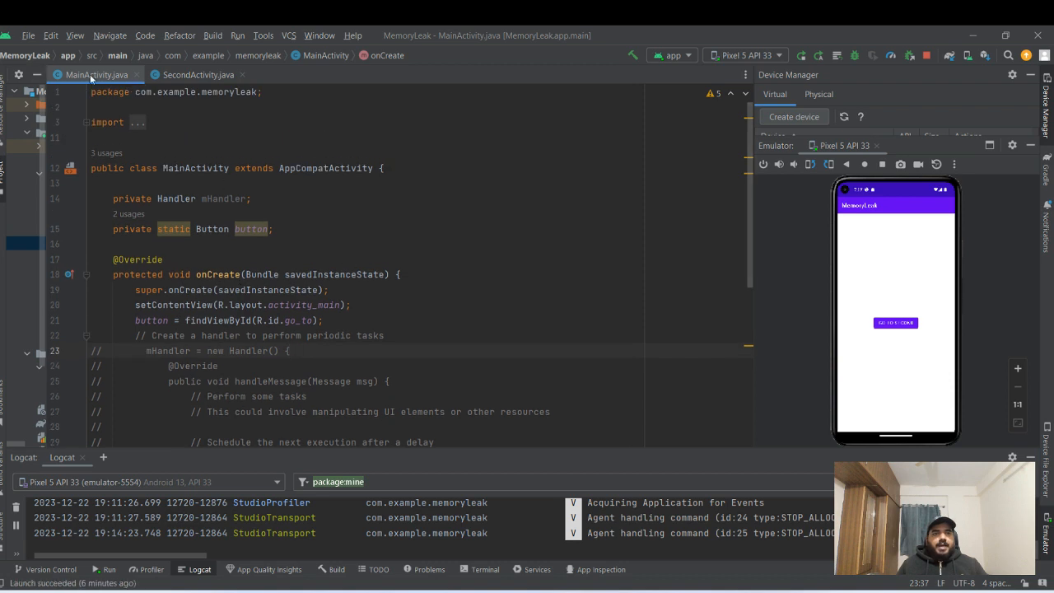
pyautogui.click(198, 74)
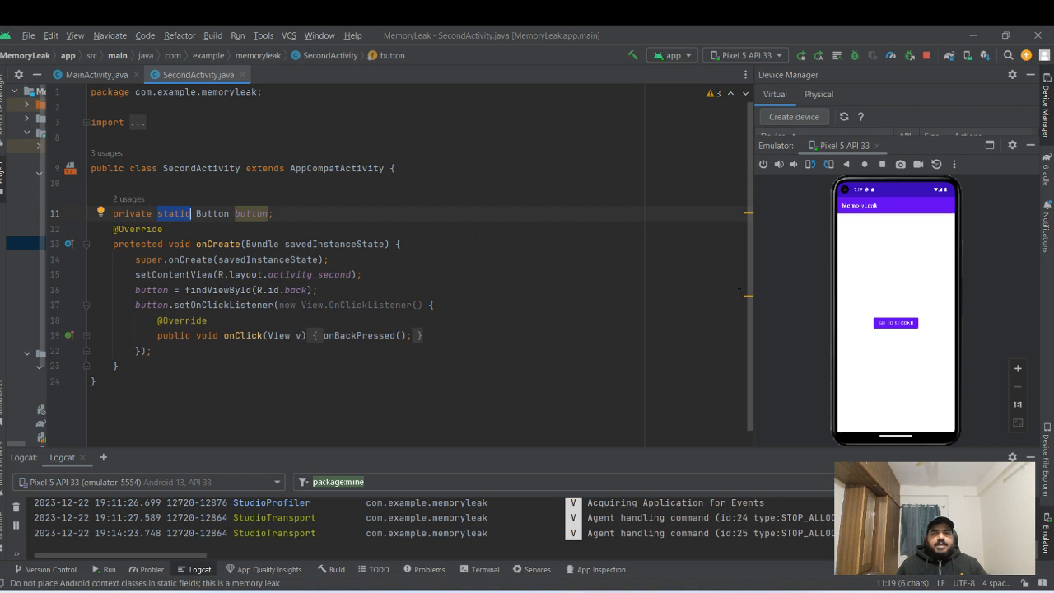
pyautogui.click(896, 322)
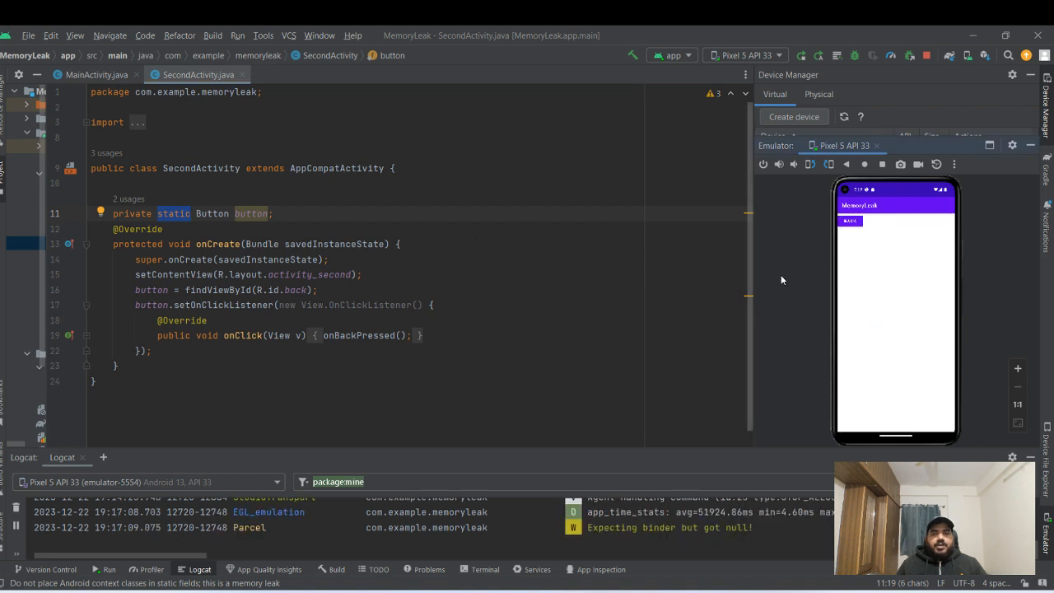
pyautogui.click(849, 220)
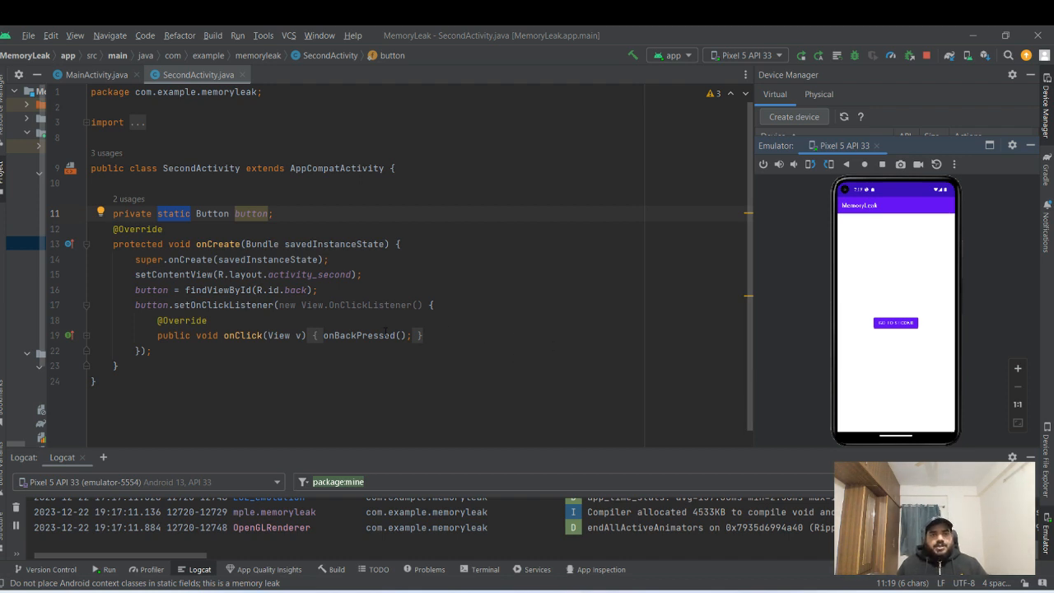
pyautogui.click(90, 74)
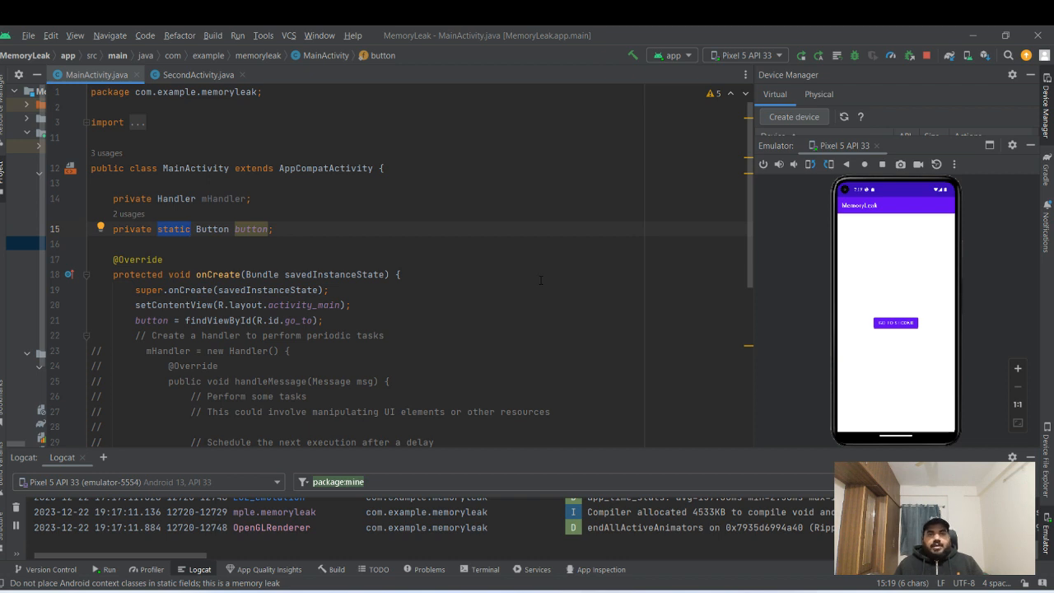
pyautogui.scroll(-3)
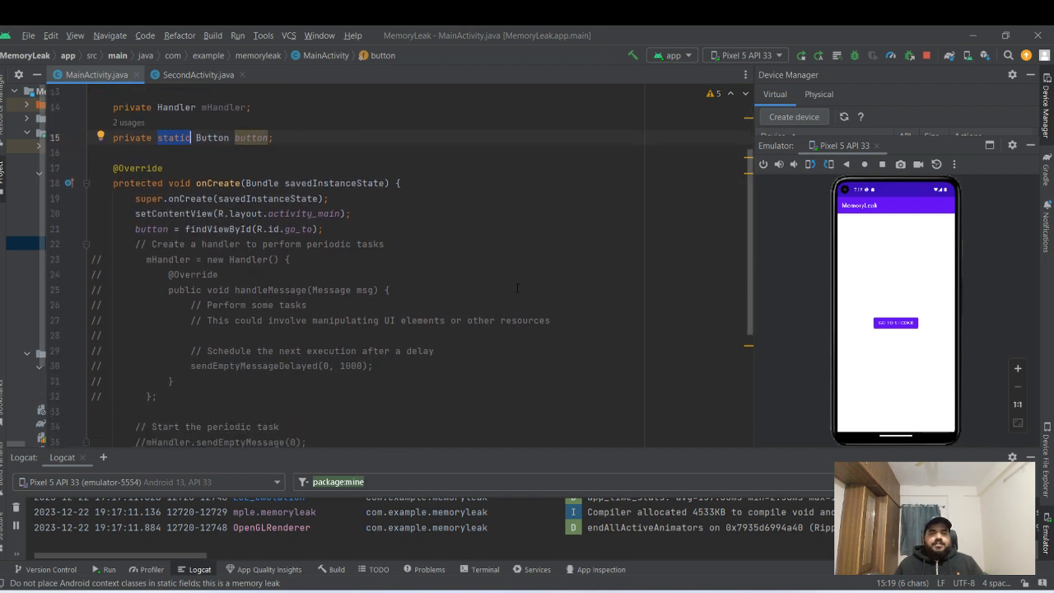
pyautogui.scroll(3)
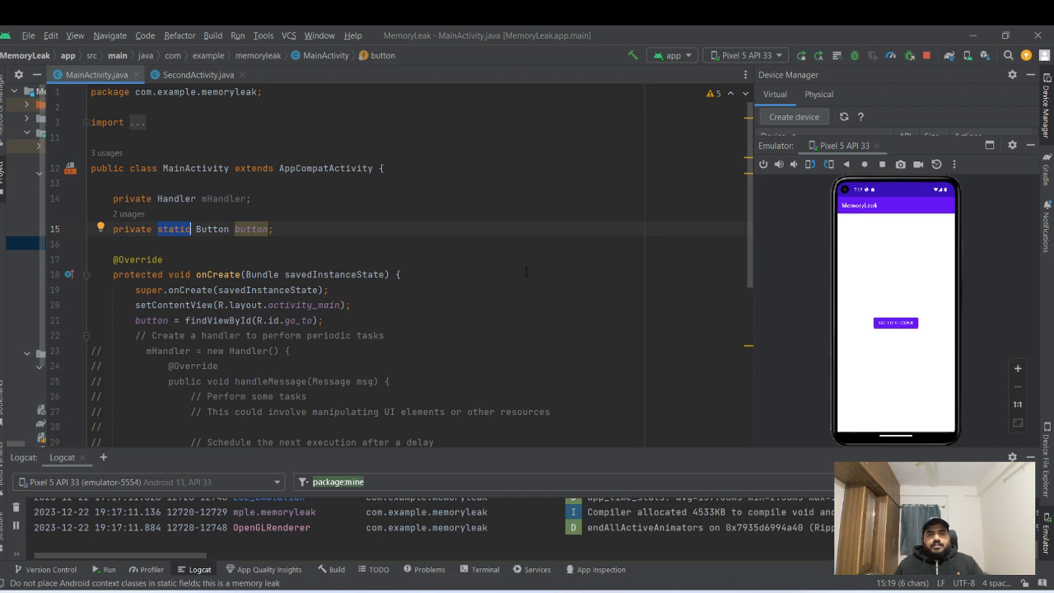
pyautogui.scroll(-3)
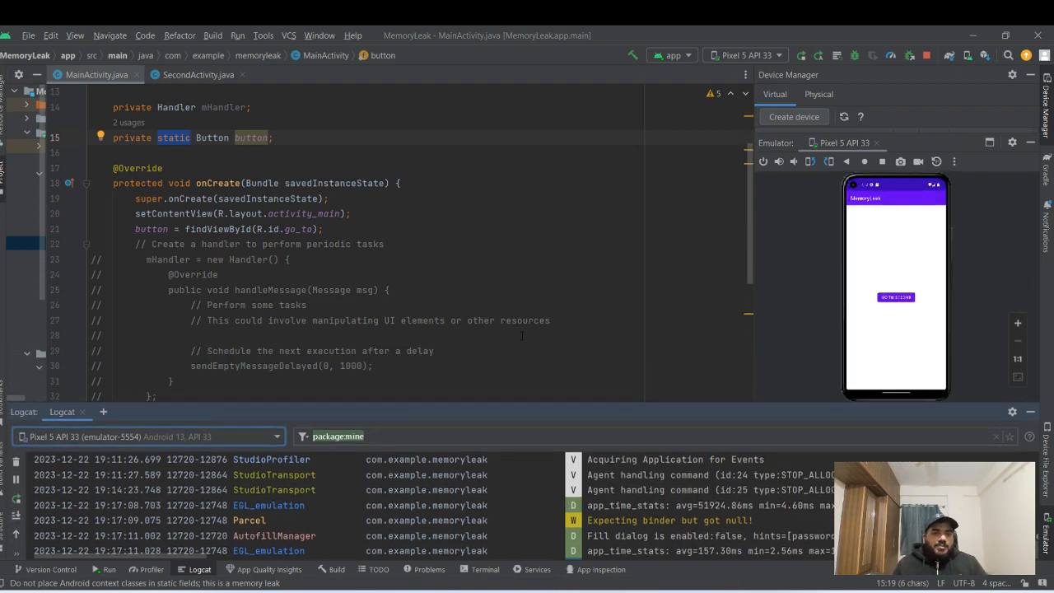
pyautogui.moveTo(896, 274)
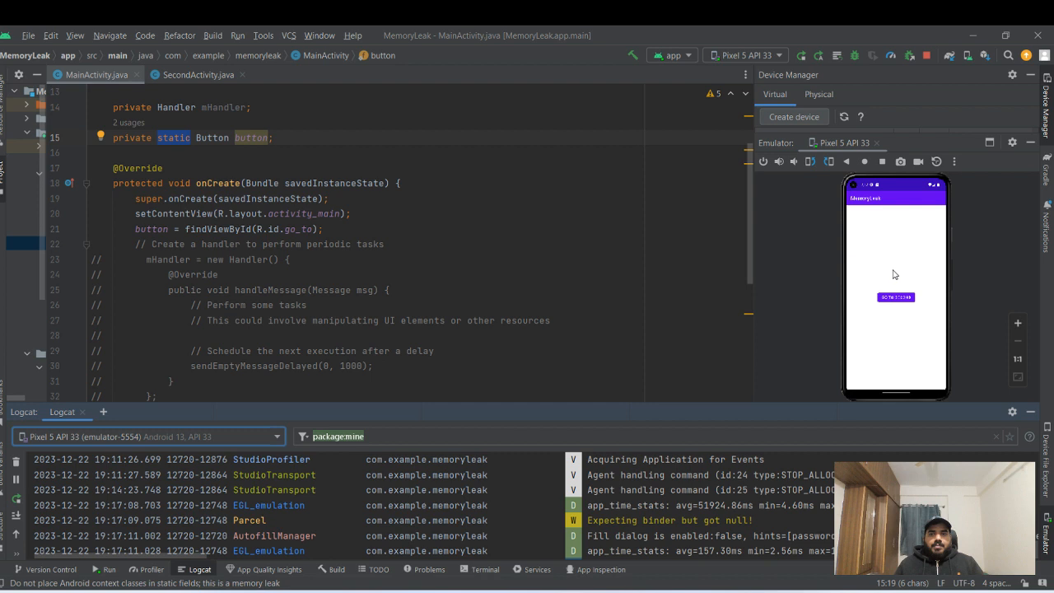
pyautogui.moveTo(152, 570)
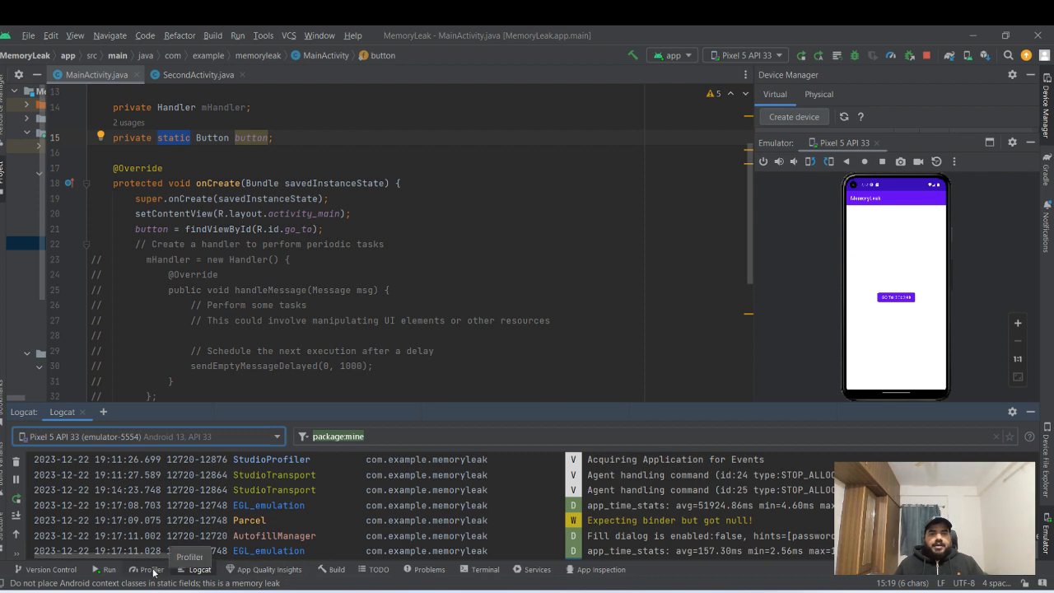
# - Start a Profiler session on Pixel_5_API_33 attached to the com.example.memoryleak process
pyautogui.click(148, 570)
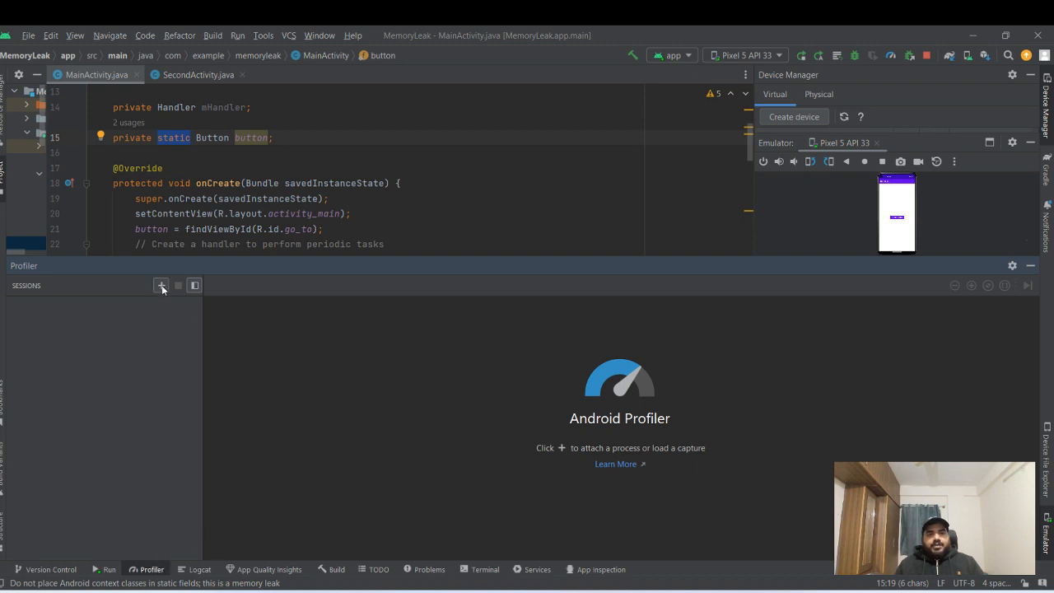
pyautogui.click(161, 285)
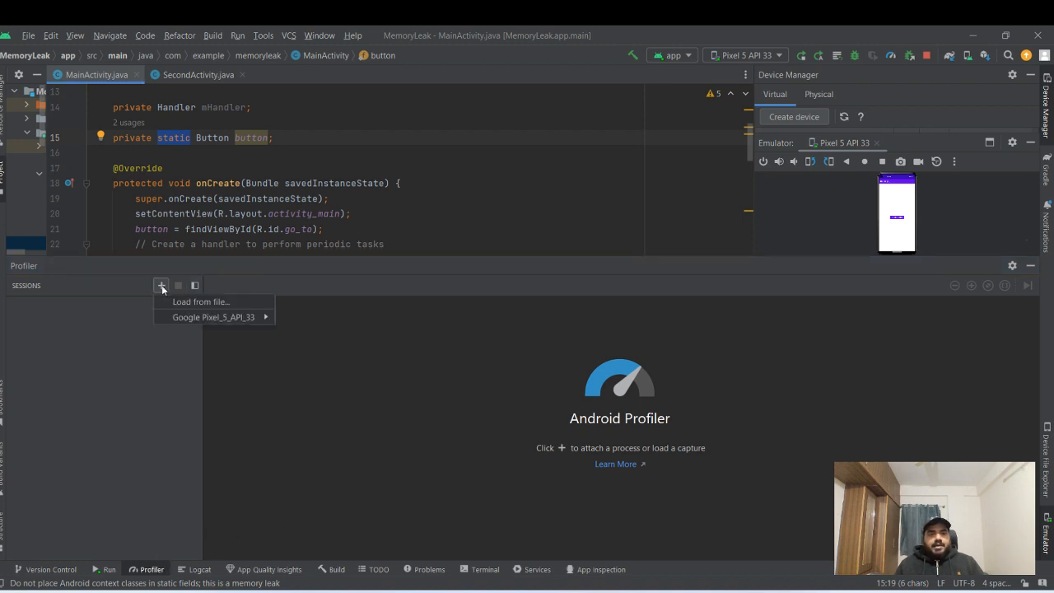
pyautogui.moveTo(214, 317)
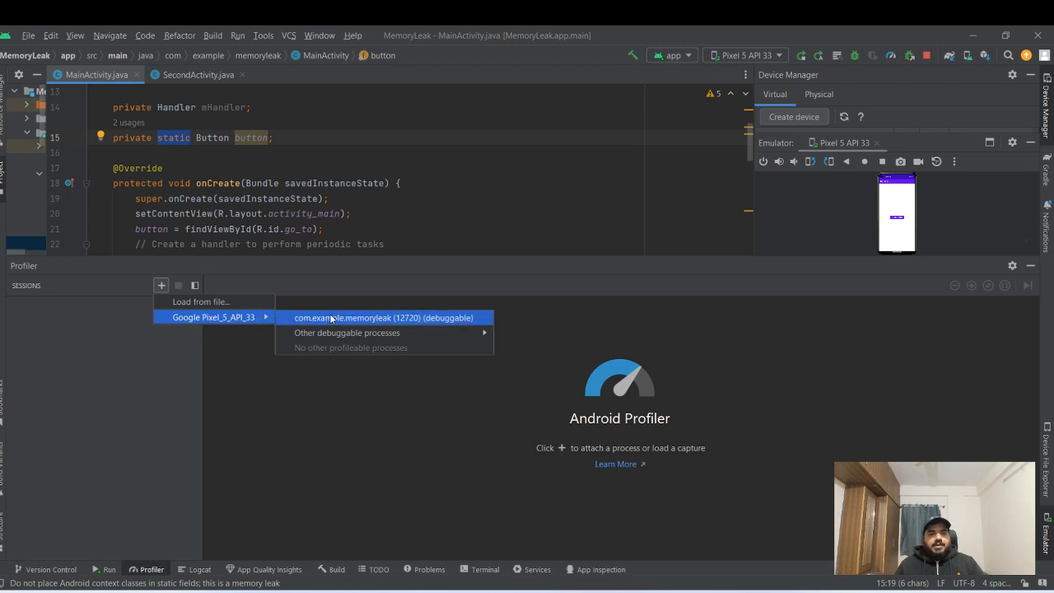
pyautogui.click(346, 332)
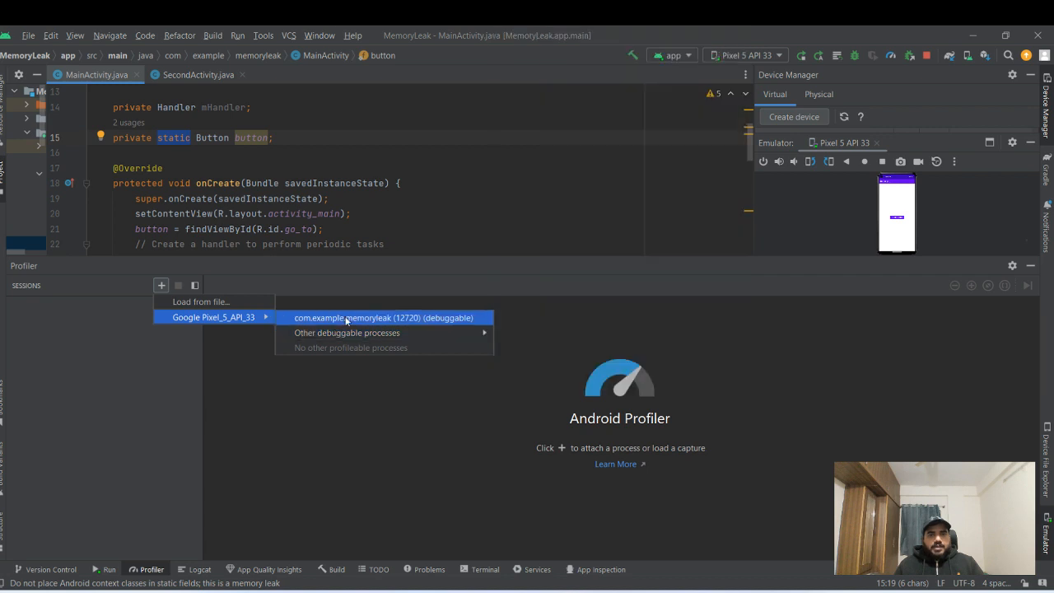
pyautogui.click(382, 317)
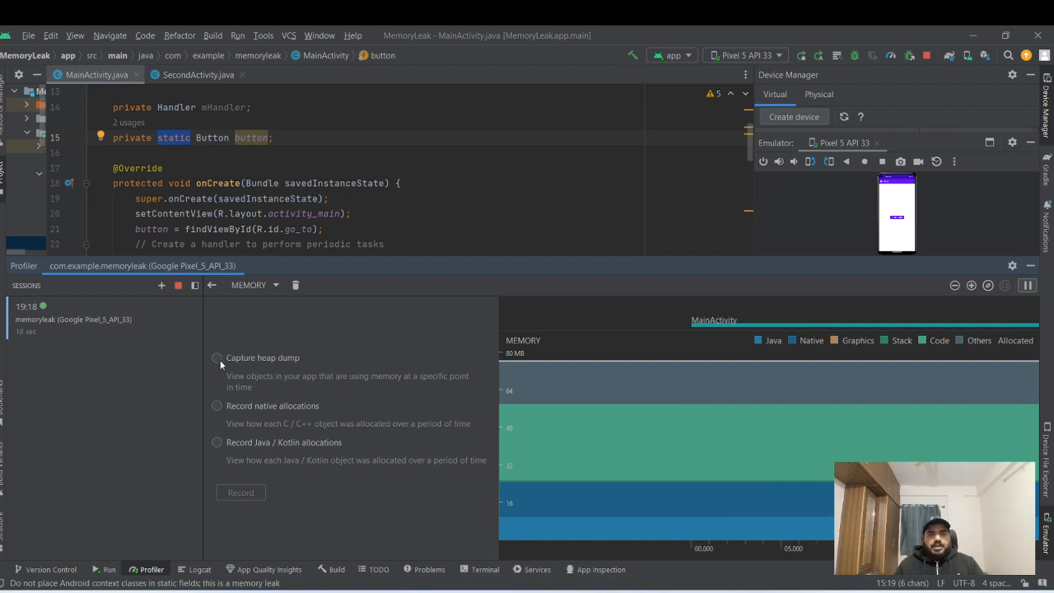
# - Record a heap dump of the MemoryLeak app from the Memory profiler
pyautogui.click(217, 357)
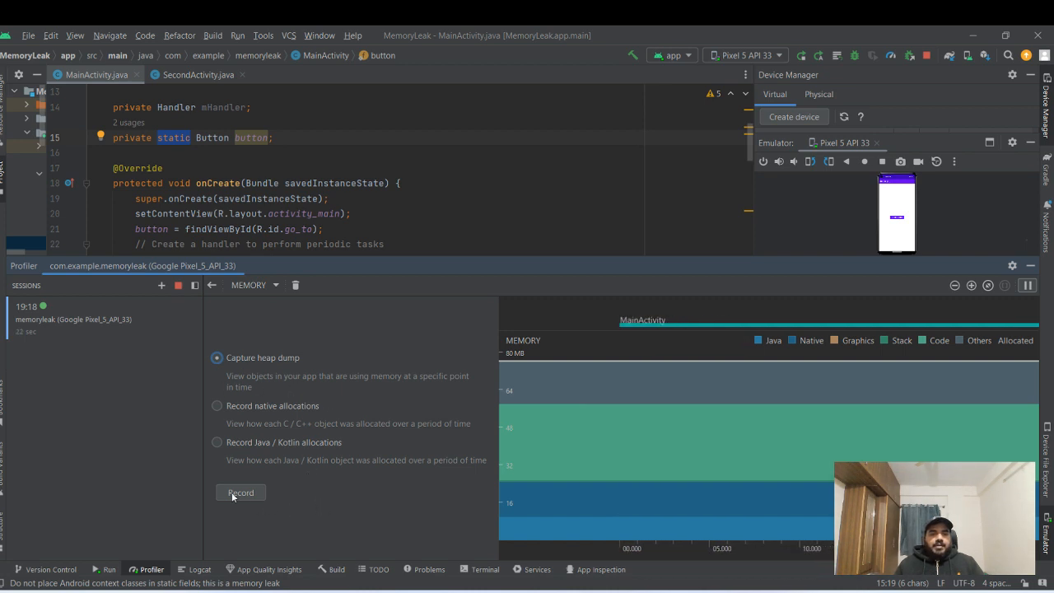
pyautogui.click(240, 492)
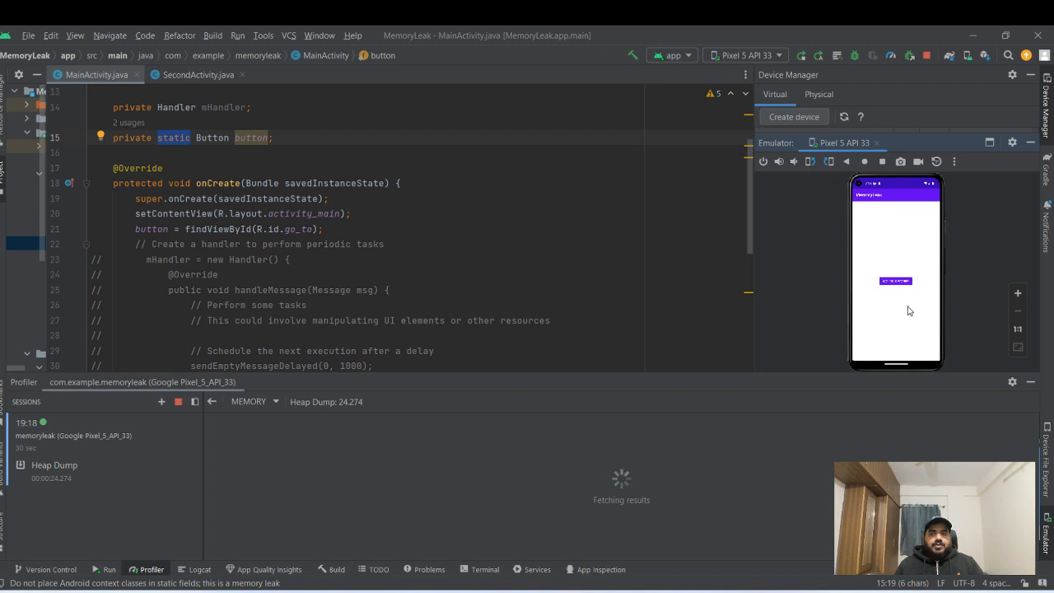
pyautogui.click(896, 280)
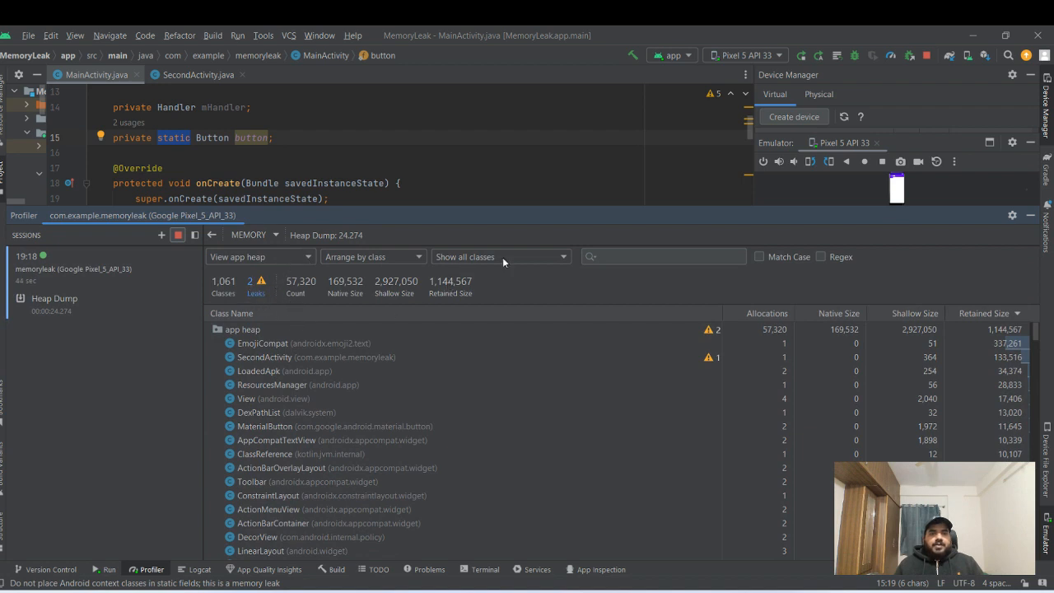
# - Filter the heap dump to 'Show activity/Fragment Leaks' and view the leaked SecondActivity's Instance Details
pyautogui.click(501, 257)
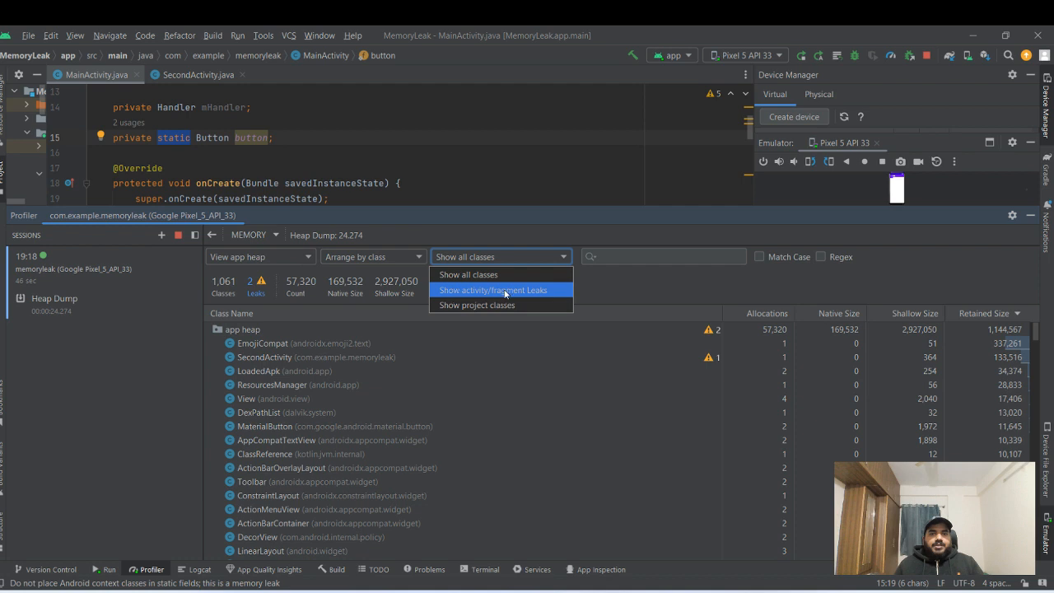
pyautogui.moveTo(533, 293)
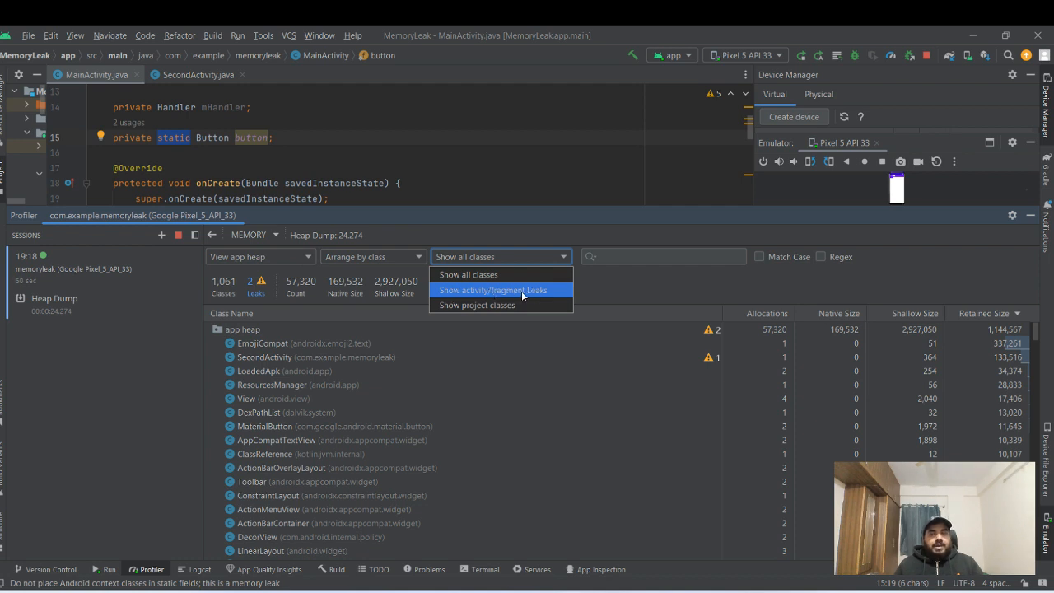
pyautogui.click(492, 290)
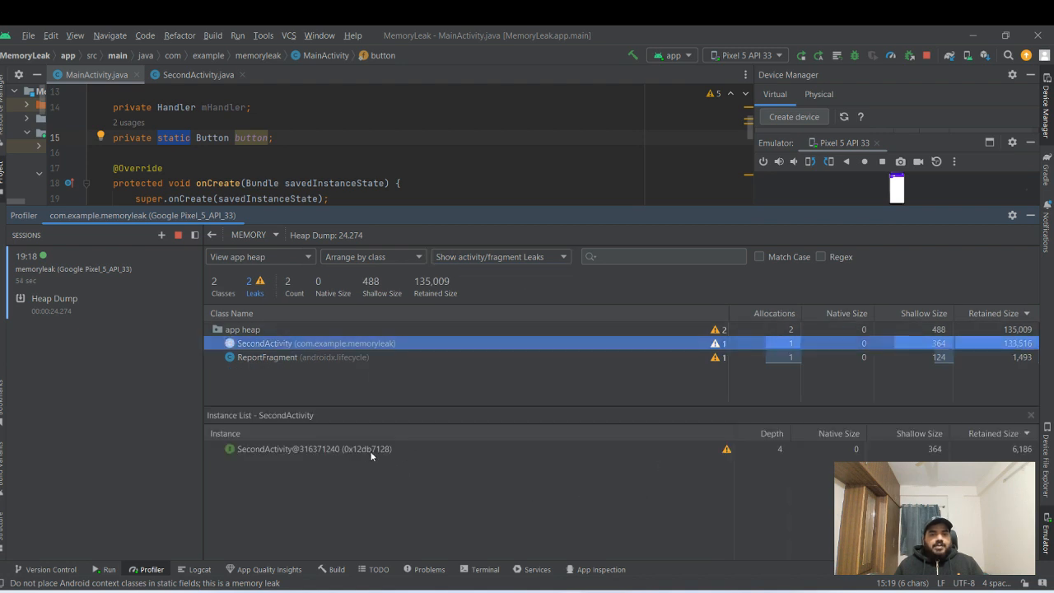
pyautogui.click(313, 448)
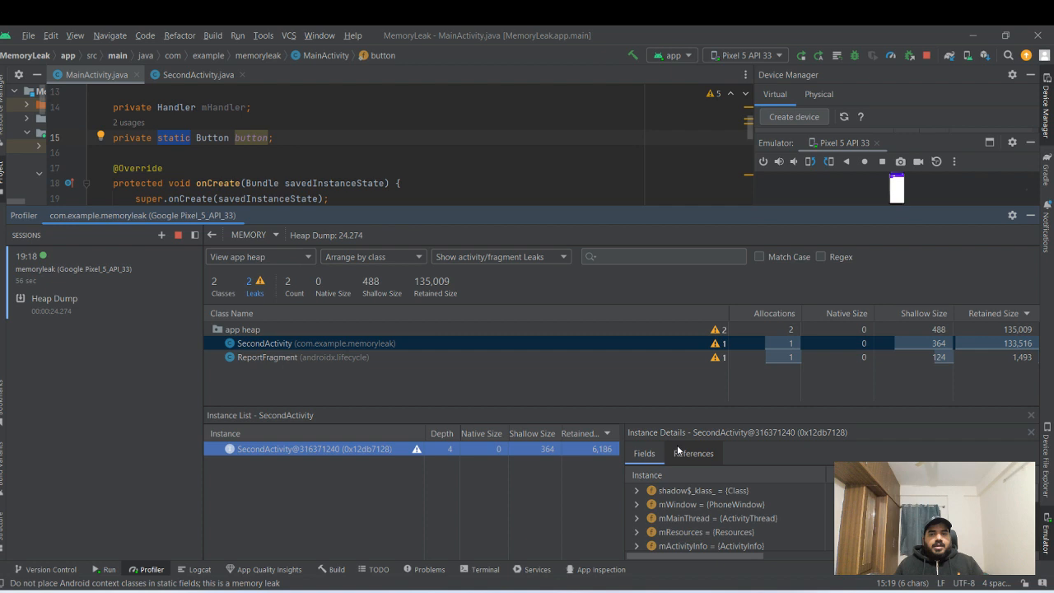
pyautogui.moveTo(316, 300)
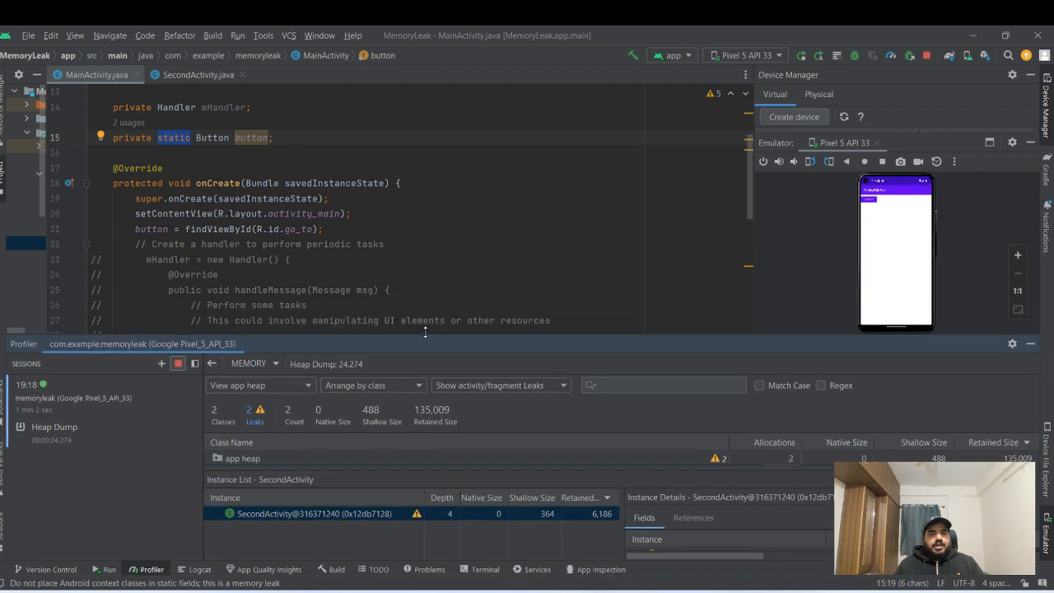
pyautogui.scroll(3)
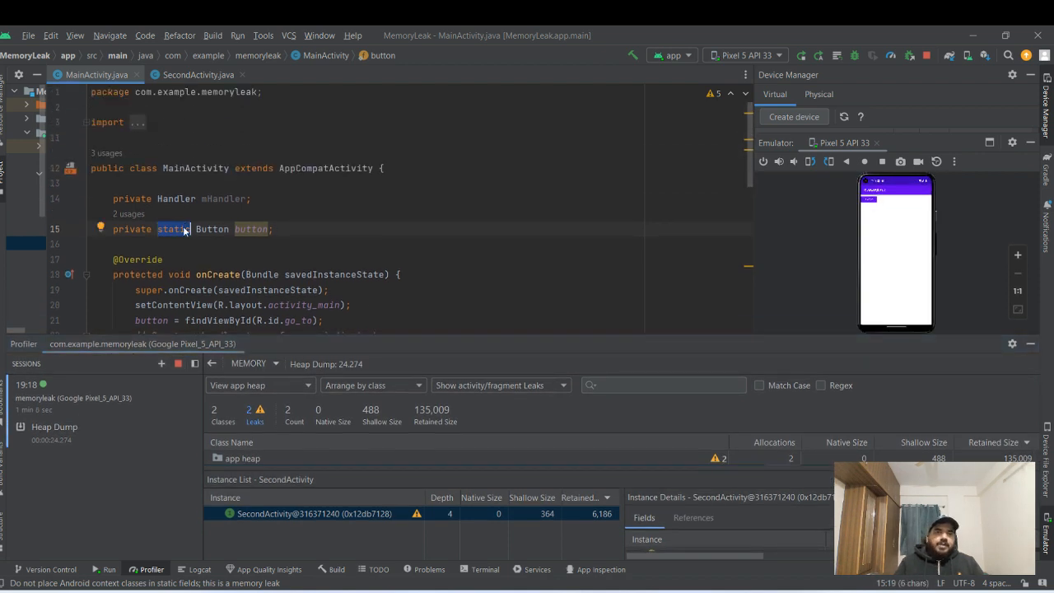
# - Remove the static modifier from MainActivity's Button field and run the rebuilt app
pyautogui.press('BackSpace')
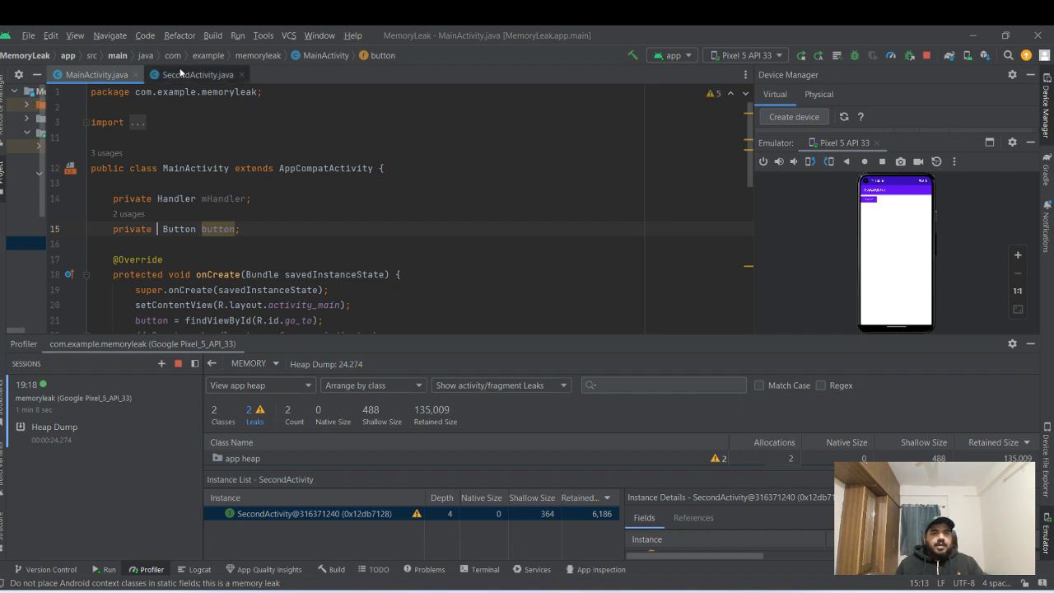
pyautogui.click(197, 74)
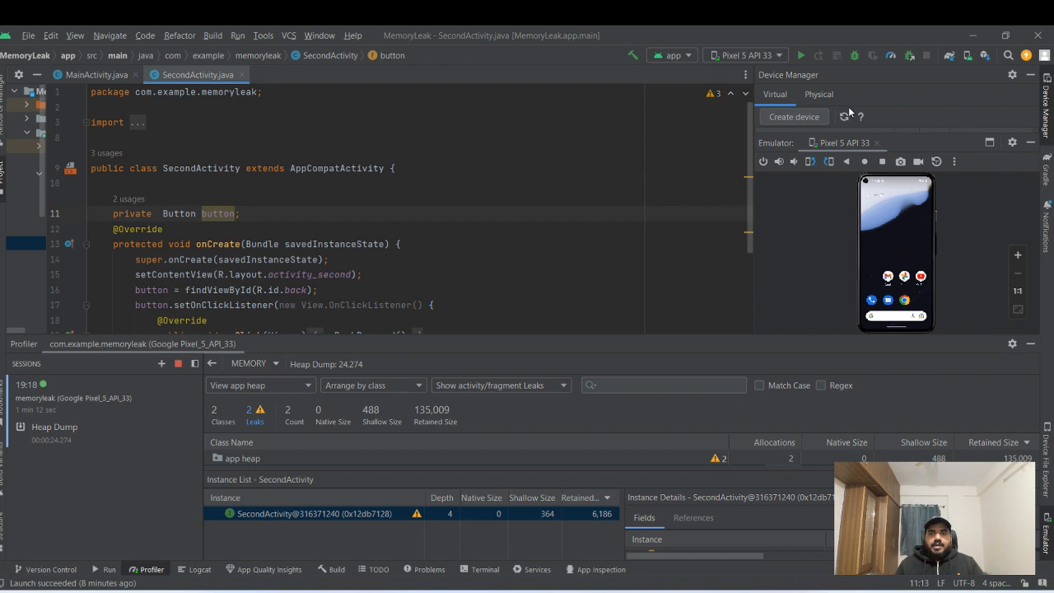
pyautogui.click(801, 55)
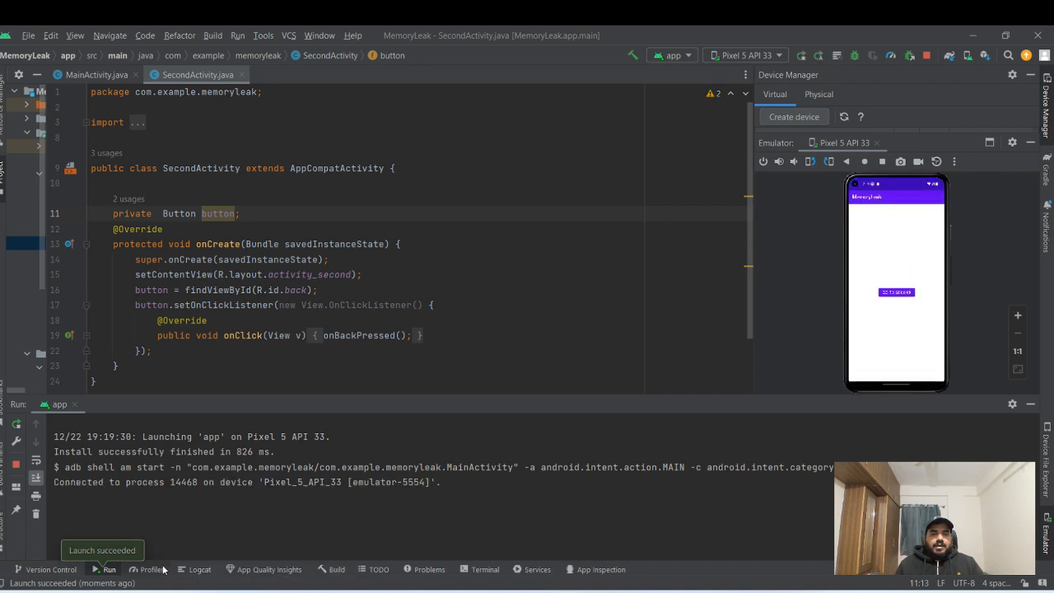
# - Relaunch the app on the emulator and bring the Profiler tool window back up
pyautogui.click(149, 570)
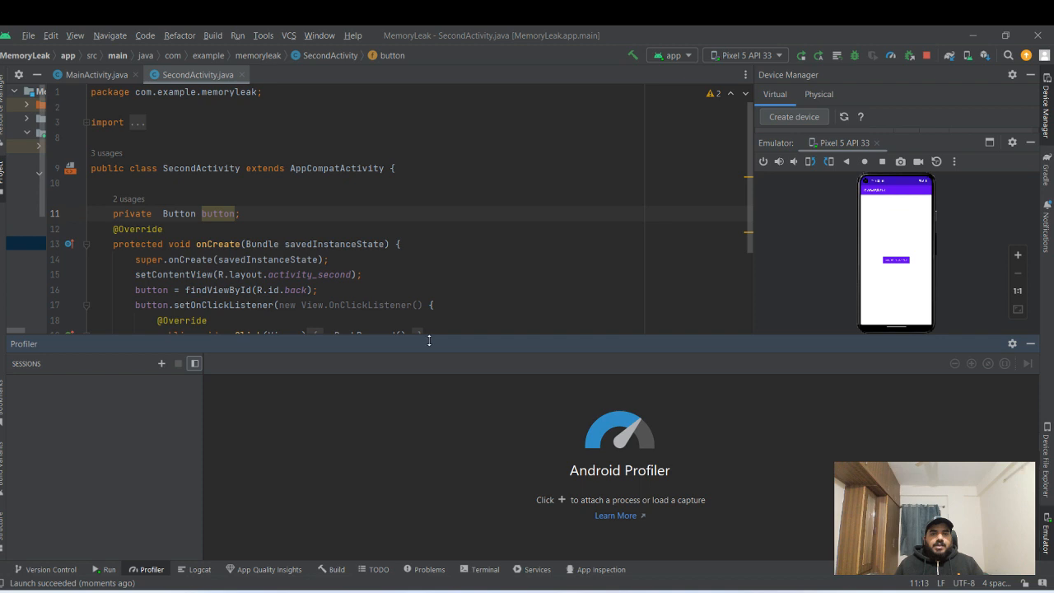
pyautogui.click(161, 303)
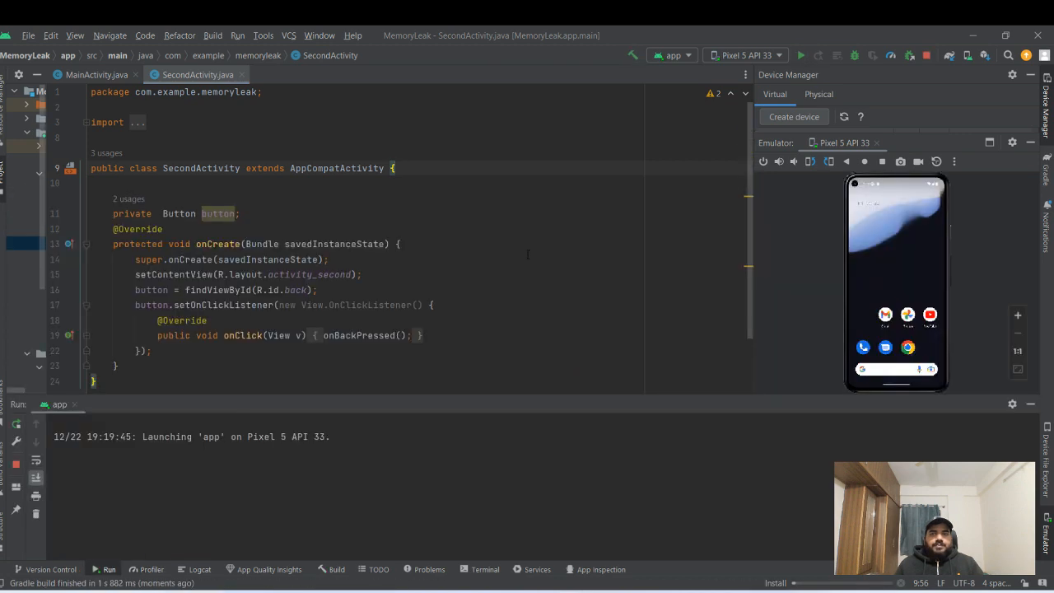
pyautogui.click(800, 56)
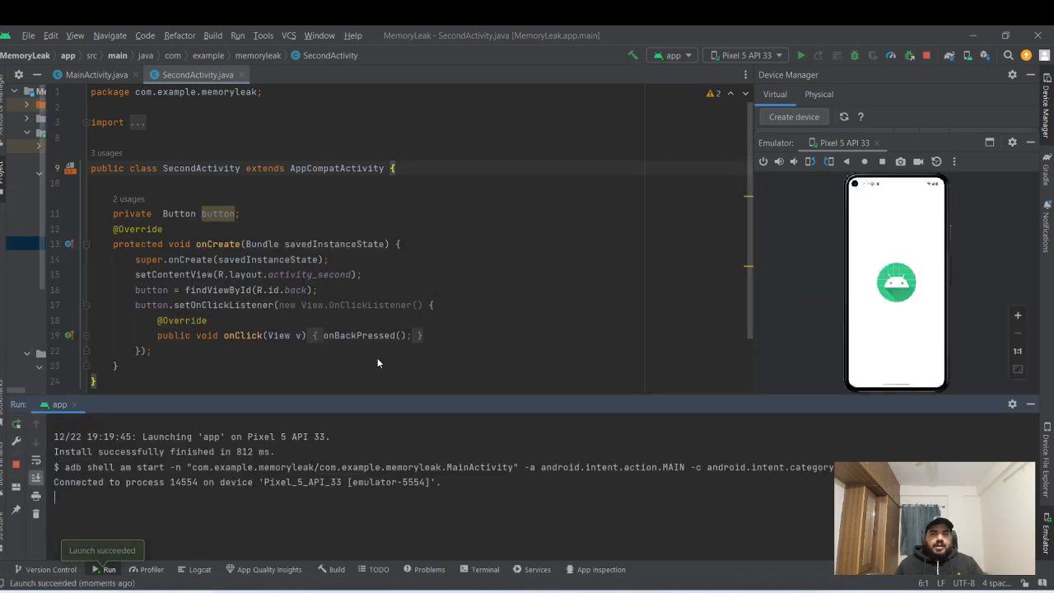
pyautogui.click(145, 570)
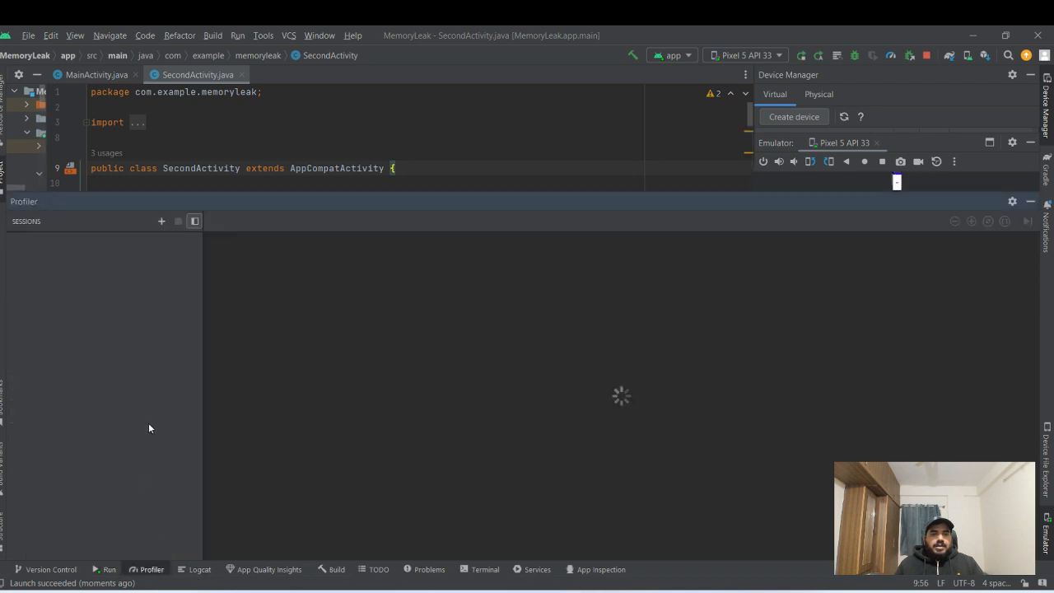
# - Attach a new session to the Pixel 5 API 33 app process and record a fresh heap dump reporting 0 leaks
pyautogui.click(161, 221)
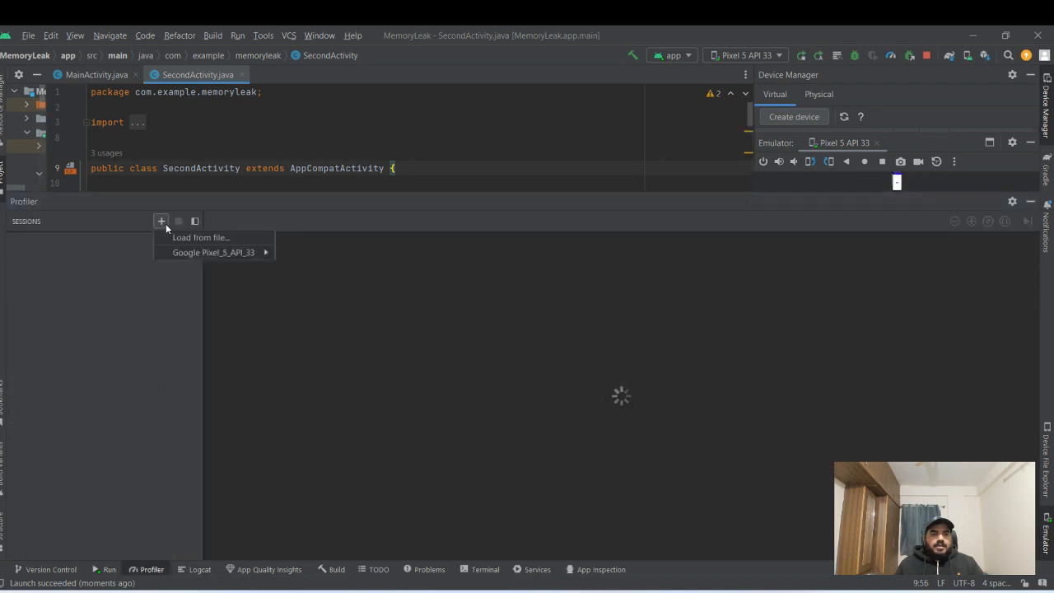
pyautogui.click(359, 265)
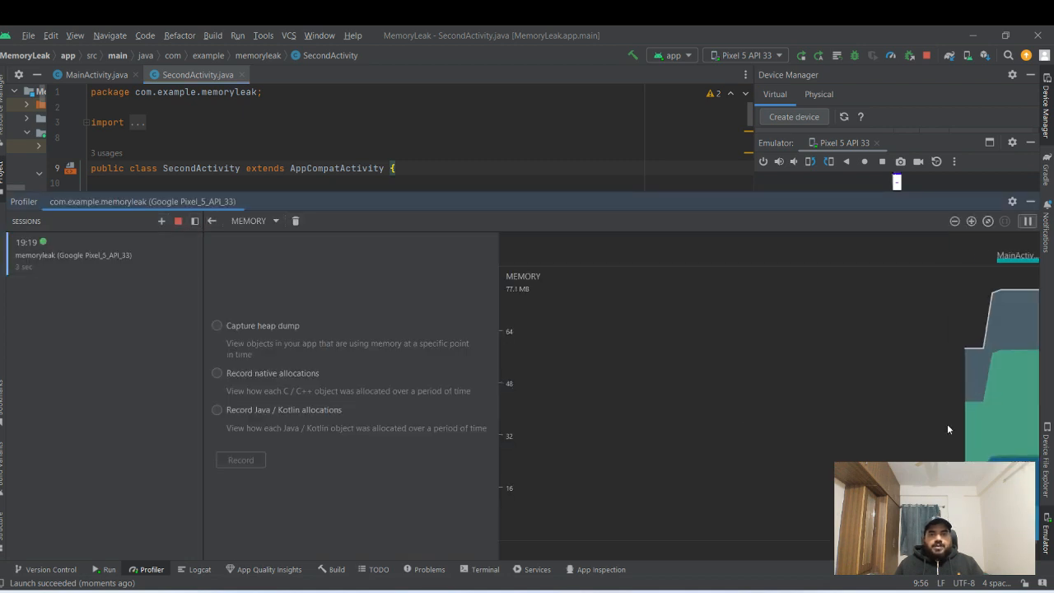
pyautogui.click(218, 326)
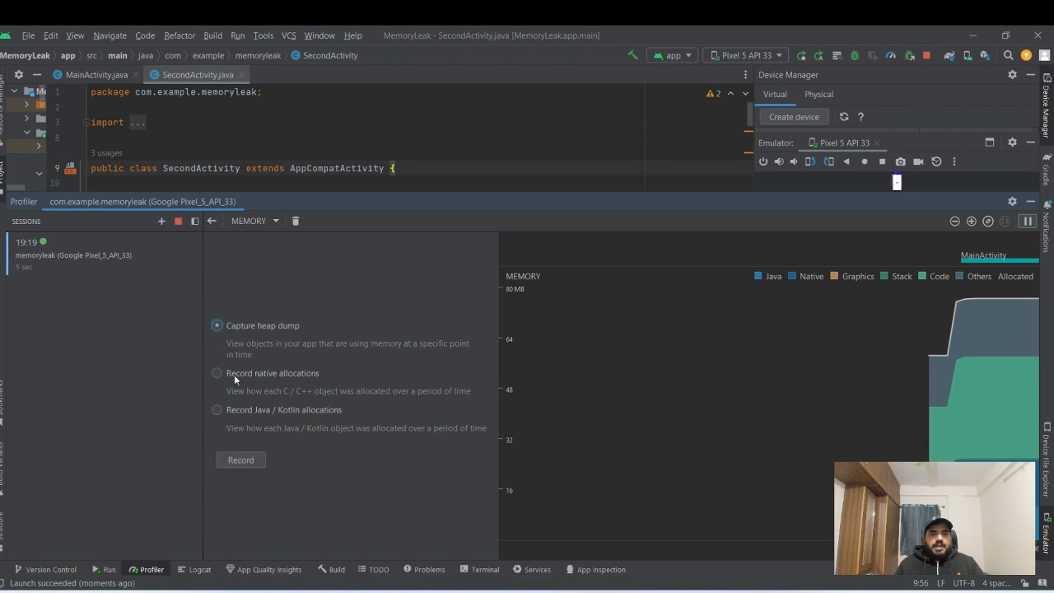
pyautogui.click(240, 460)
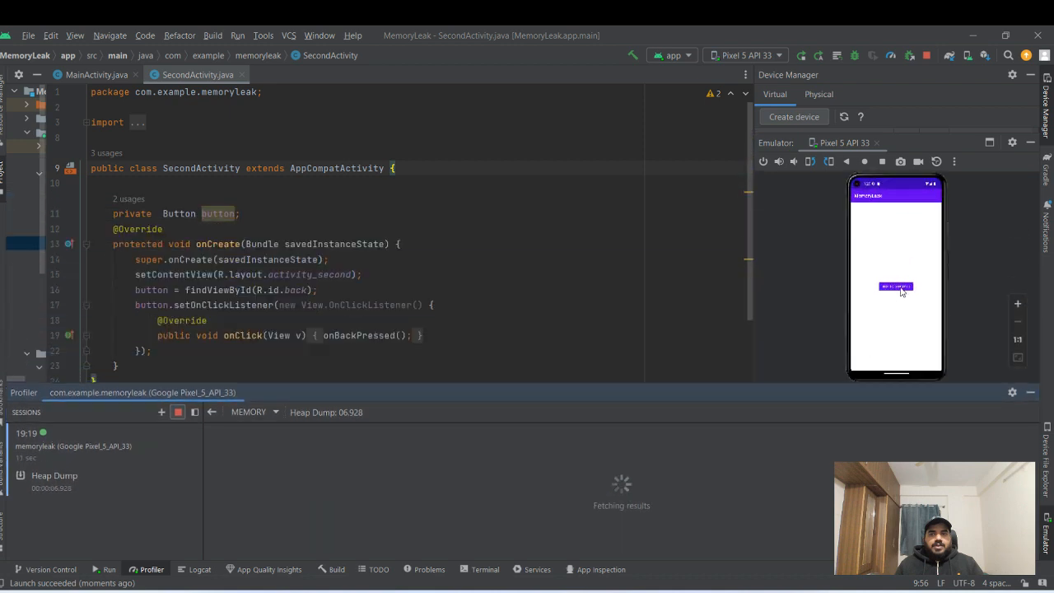
pyautogui.click(896, 287)
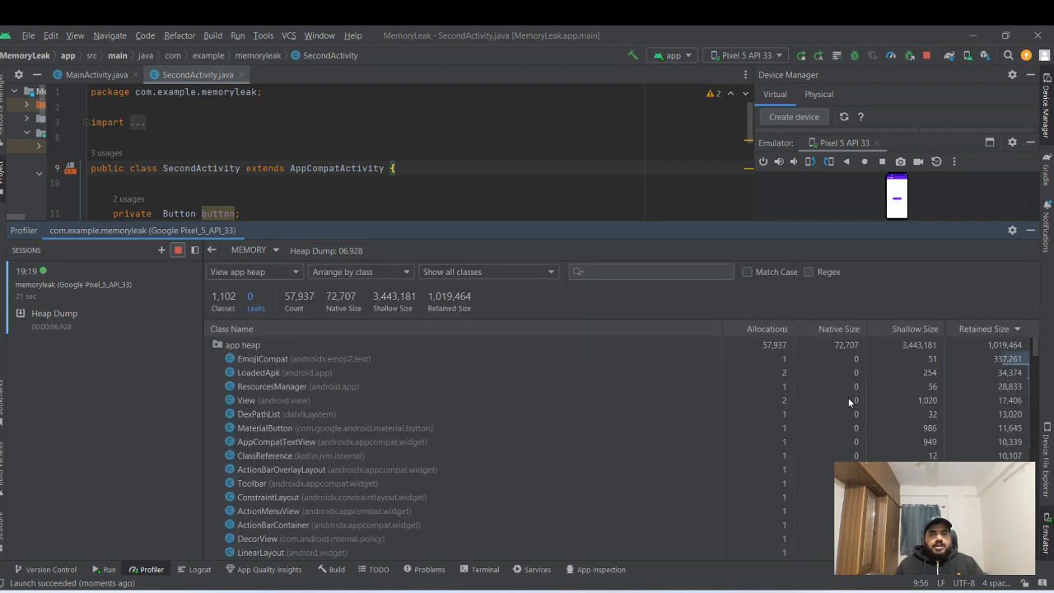
# - Filter the new heap dump to 'Show activity/Fragment Leaks', which matches nothing
pyautogui.click(488, 272)
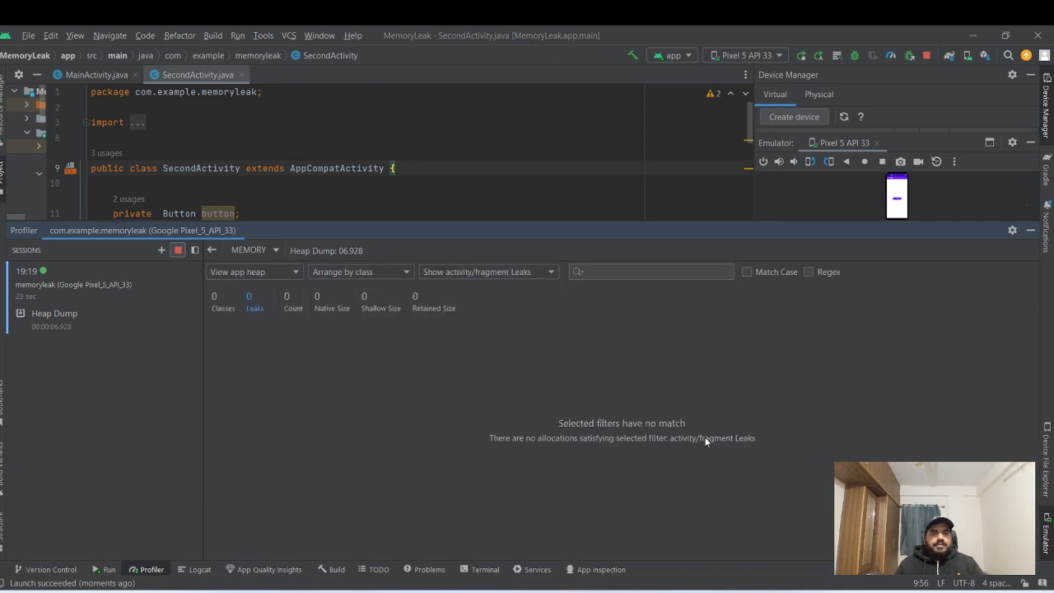
pyautogui.moveTo(713, 385)
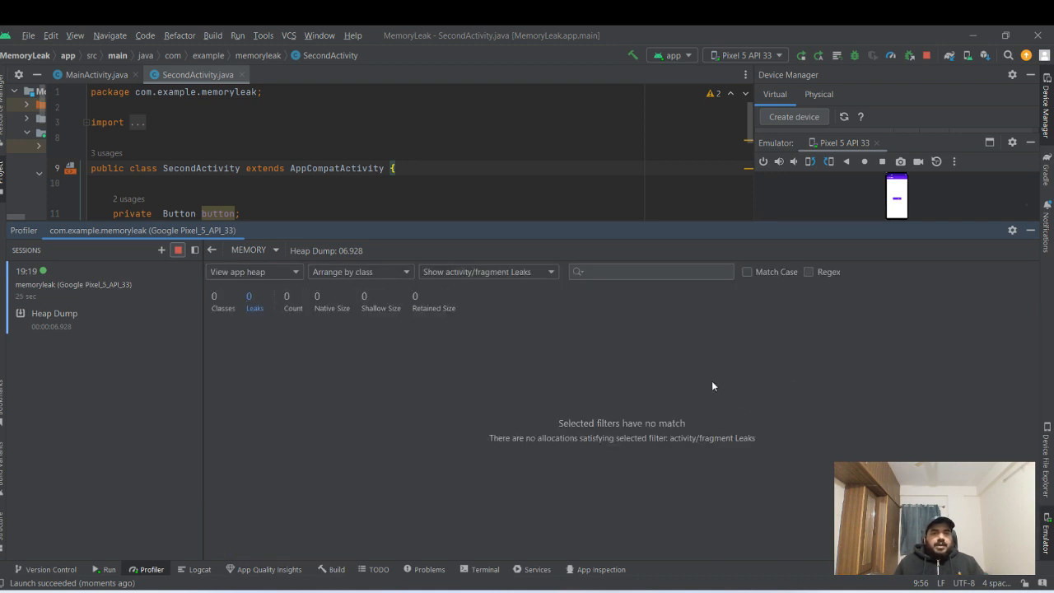
pyautogui.moveTo(741, 374)
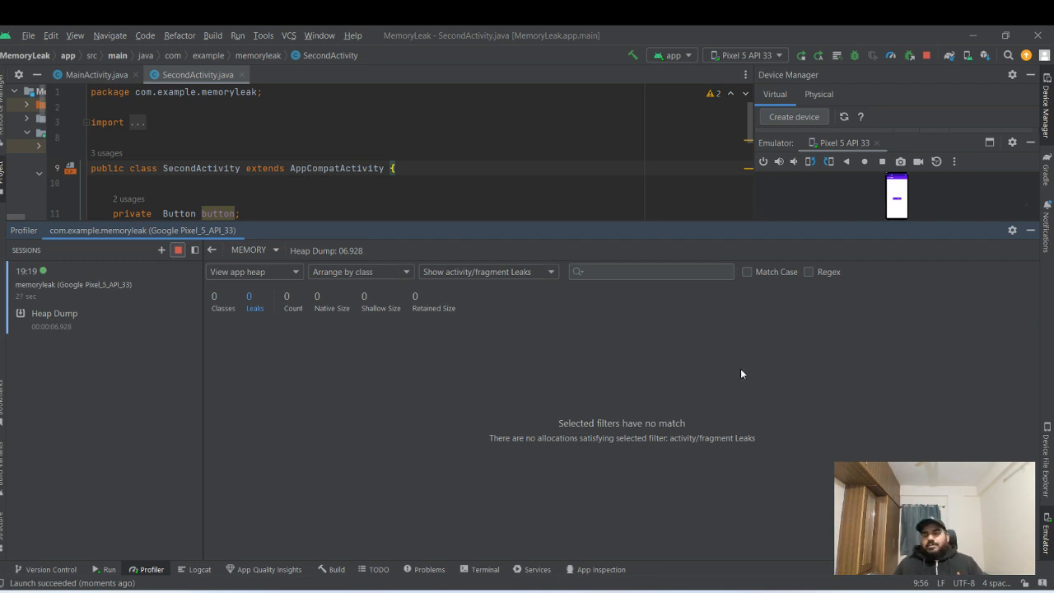
pyautogui.moveTo(639, 366)
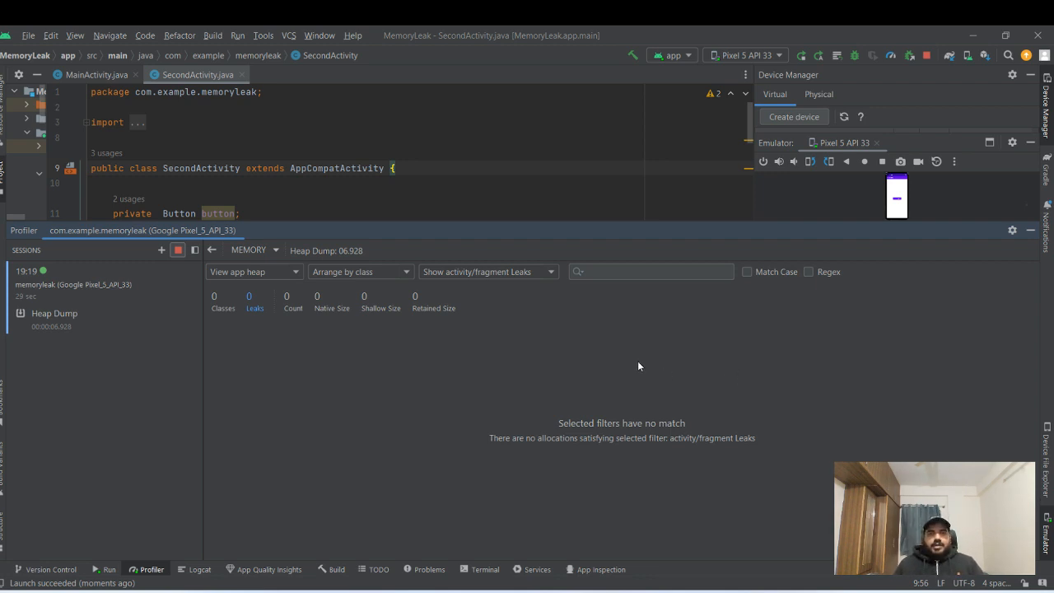